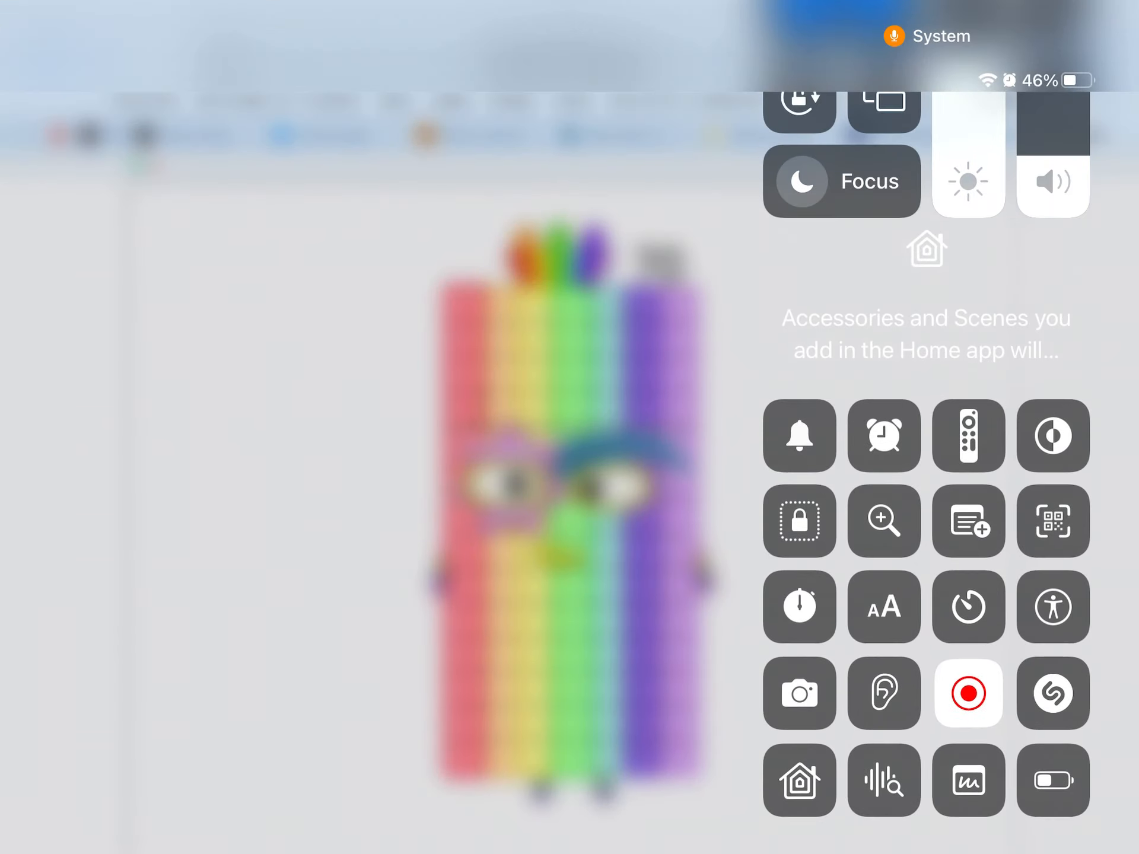
Show the Screen Recording options panel with microphone on, ready to stop recording
left_click(968, 693)
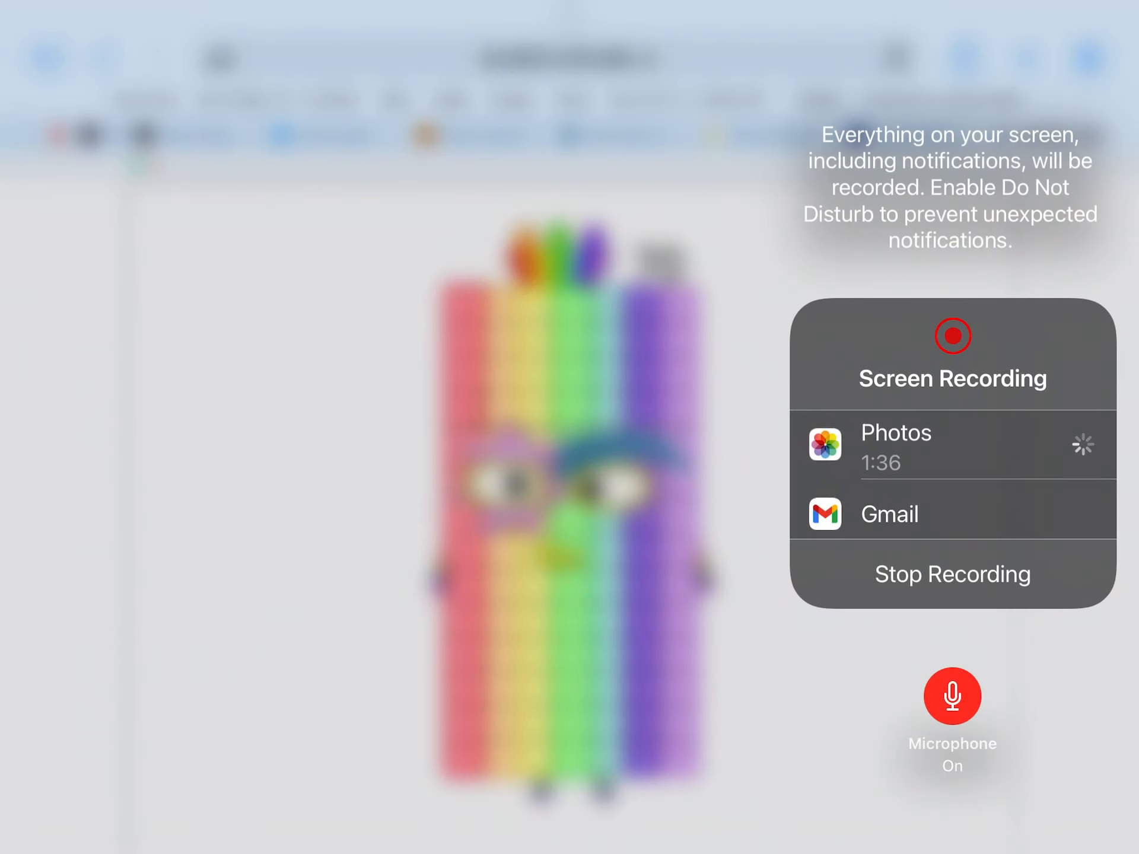